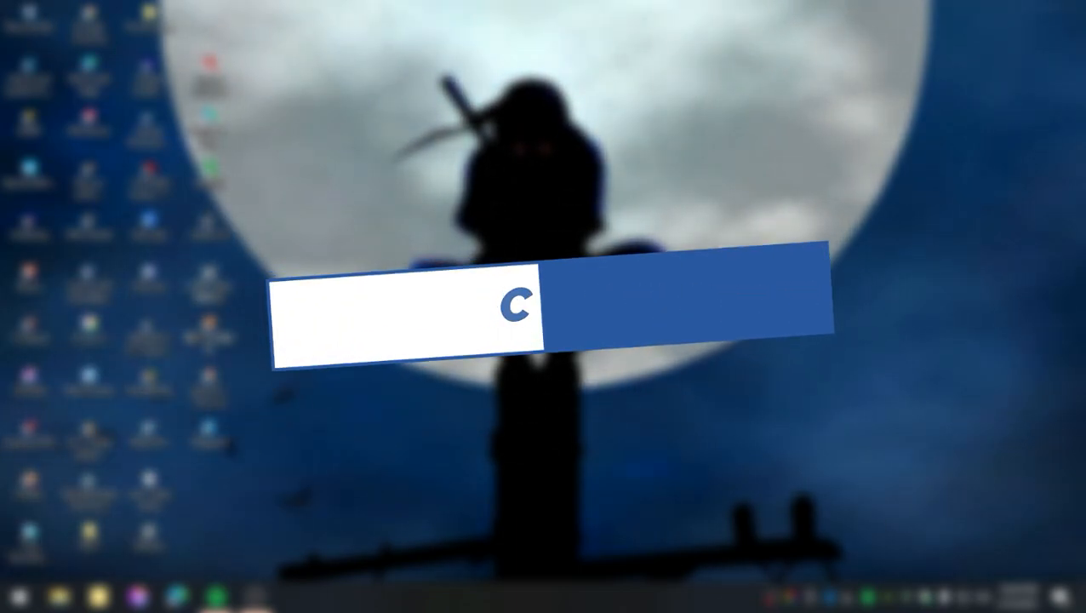
Bring up the Spotify desktop app on the Home page with a Linkin Park track loaded.
{"action": "left_click", "coordinate": [214, 594]}
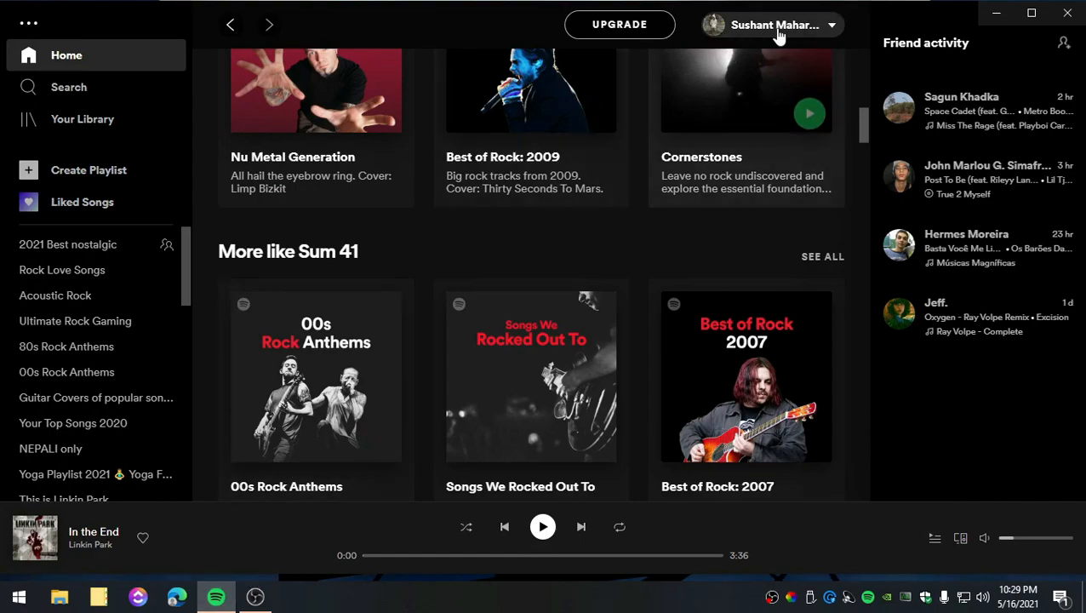
Go to Settings from the profile menu and scroll to the Local Files section.
{"action": "left_click", "coordinate": [787, 25]}
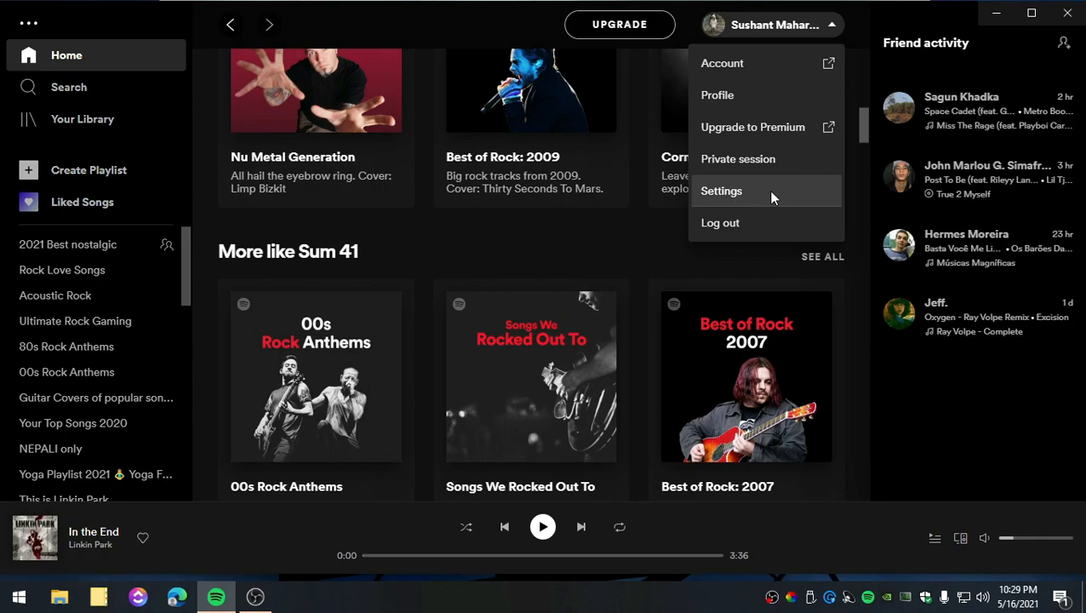
{"action": "left_click", "coordinate": [721, 191]}
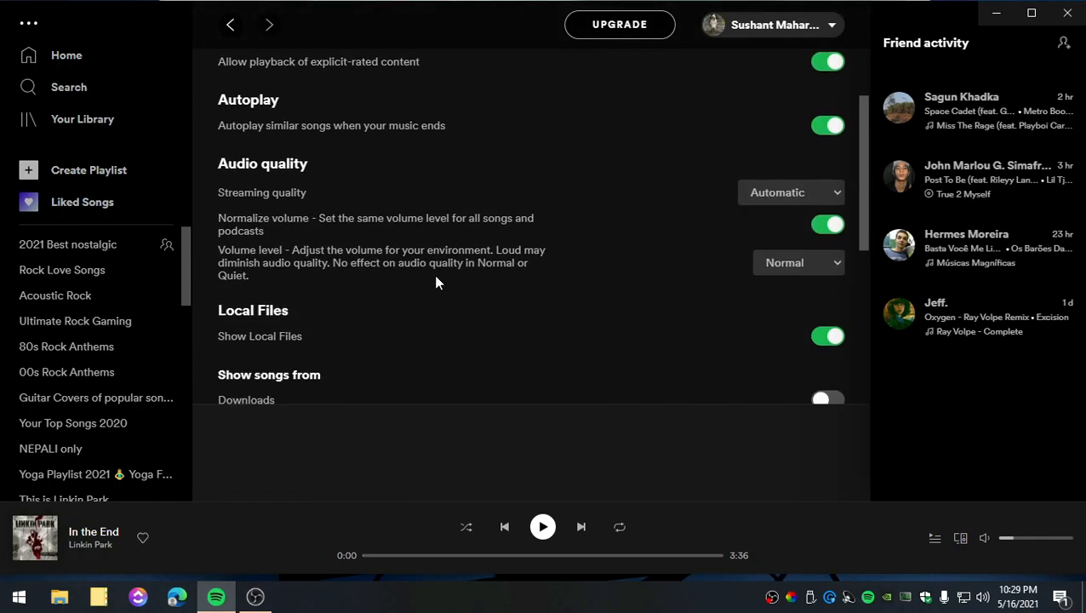
{"action": "scroll", "scroll_direction": "down", "scroll_amount": 3}
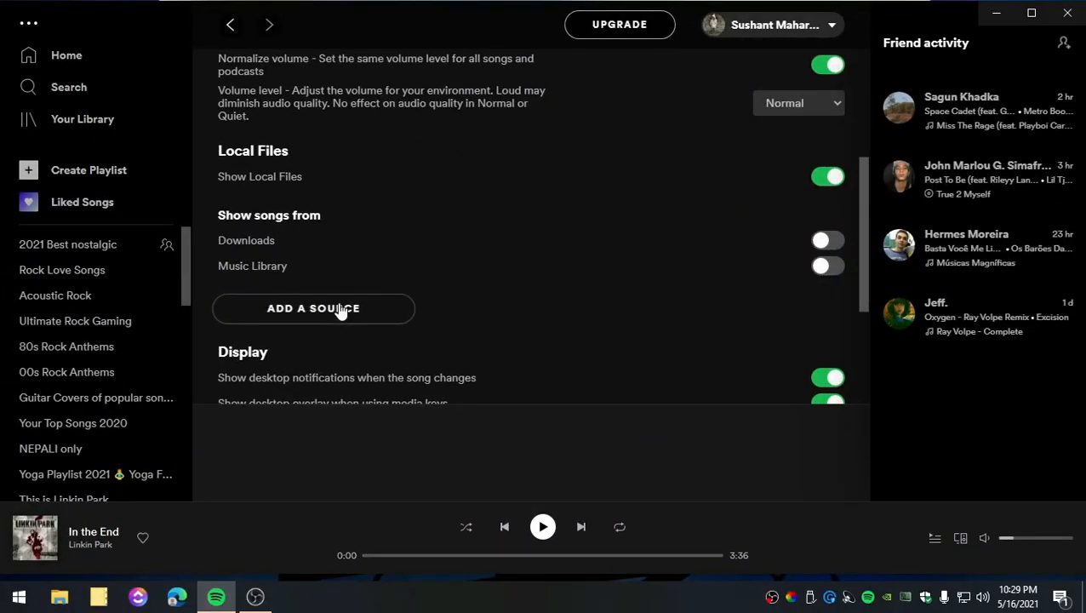
Add E:\deemix Music\Broken Heart as a local song source.
{"action": "left_click", "coordinate": [313, 308]}
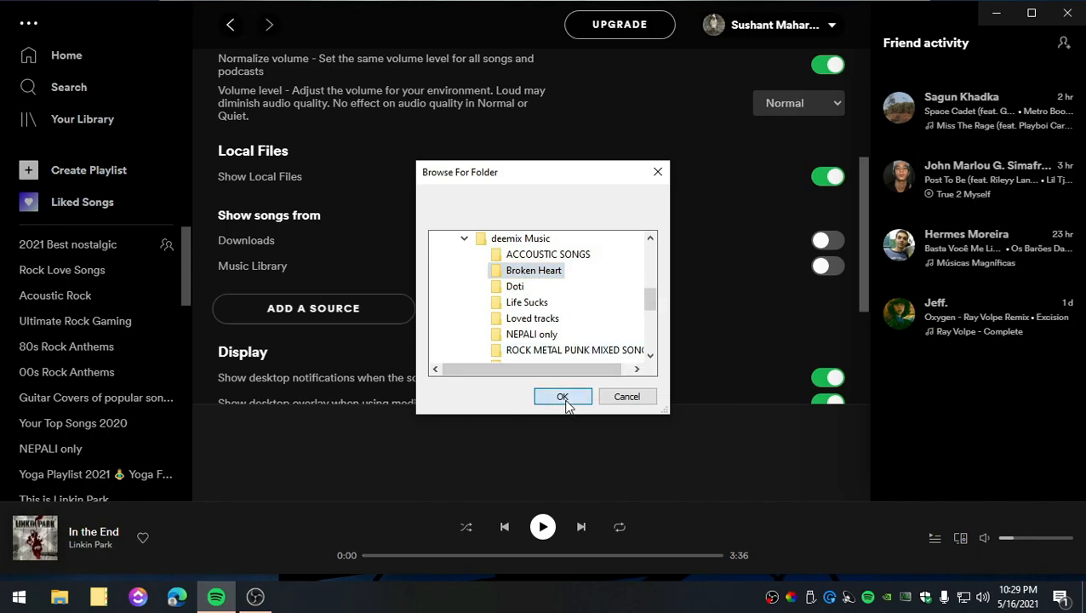
{"action": "left_click", "coordinate": [562, 396]}
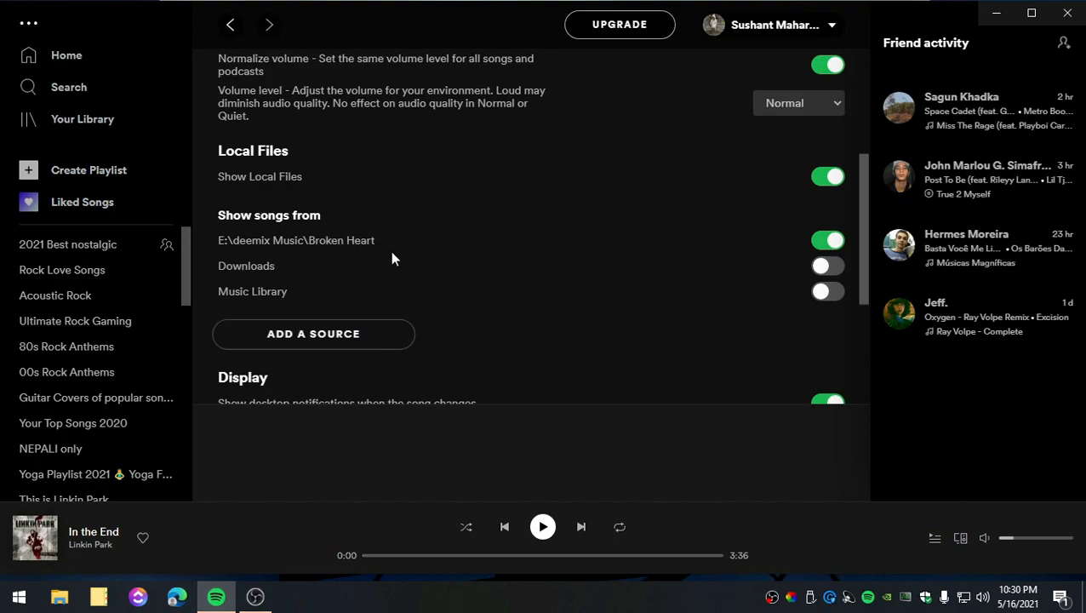
{"action": "mouse_move", "coordinate": [287, 244]}
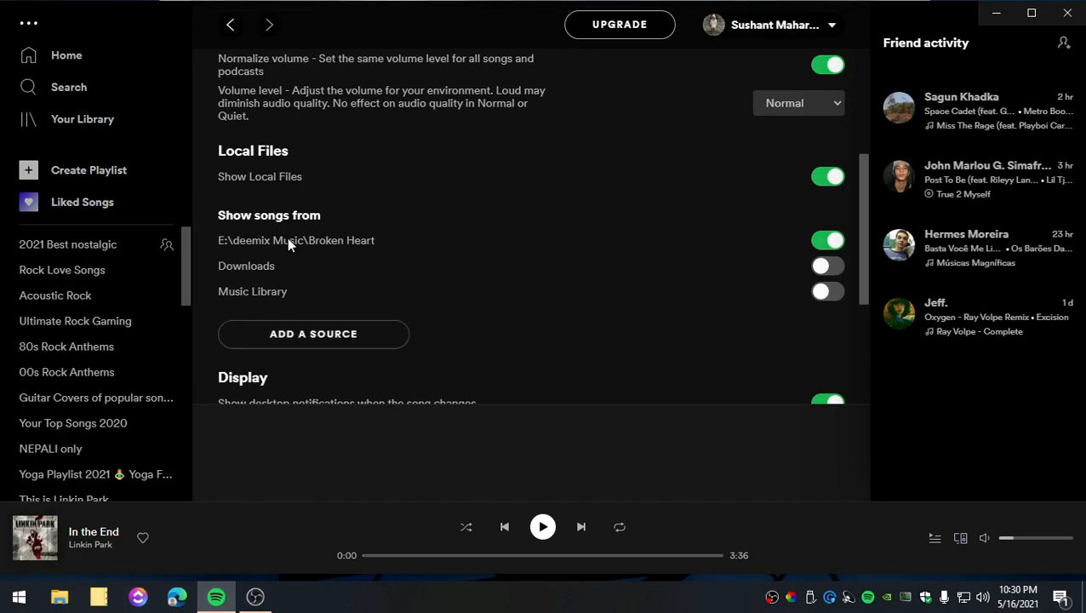
{"action": "mouse_move", "coordinate": [358, 202]}
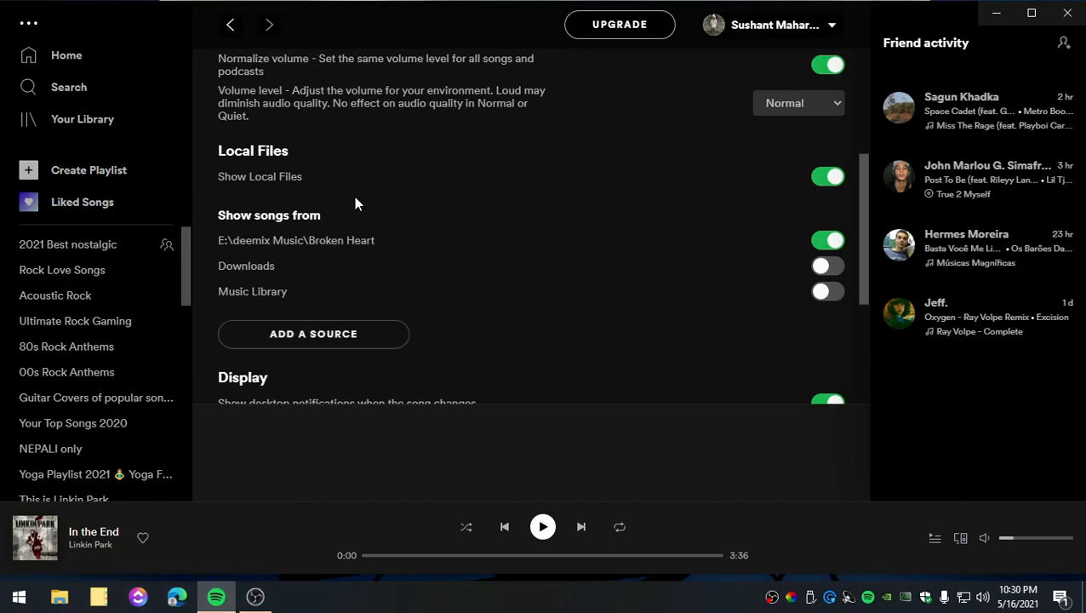
{"action": "mouse_move", "coordinate": [78, 129]}
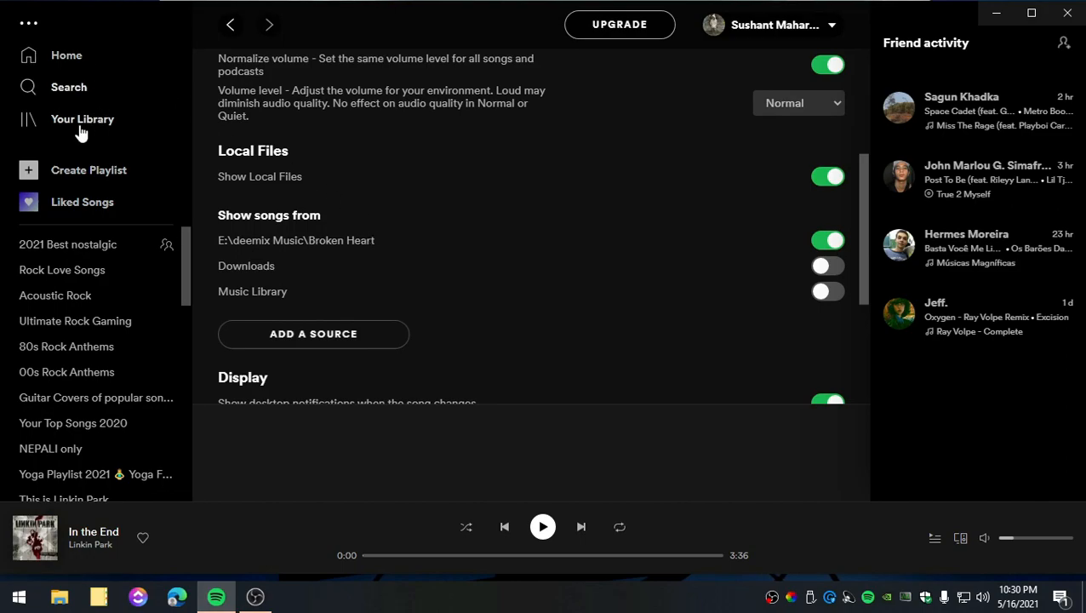
{"action": "left_click", "coordinate": [82, 119]}
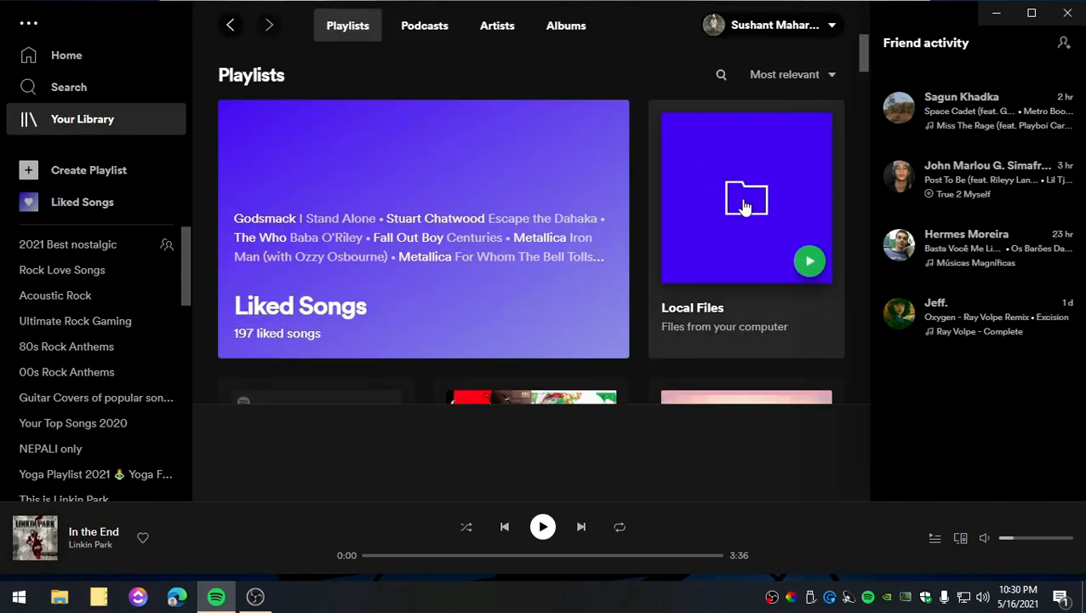
Open Local Files and scroll through tracks like Halsey's Sorry and The Fray's How to Save a Life.
{"action": "left_click", "coordinate": [745, 198]}
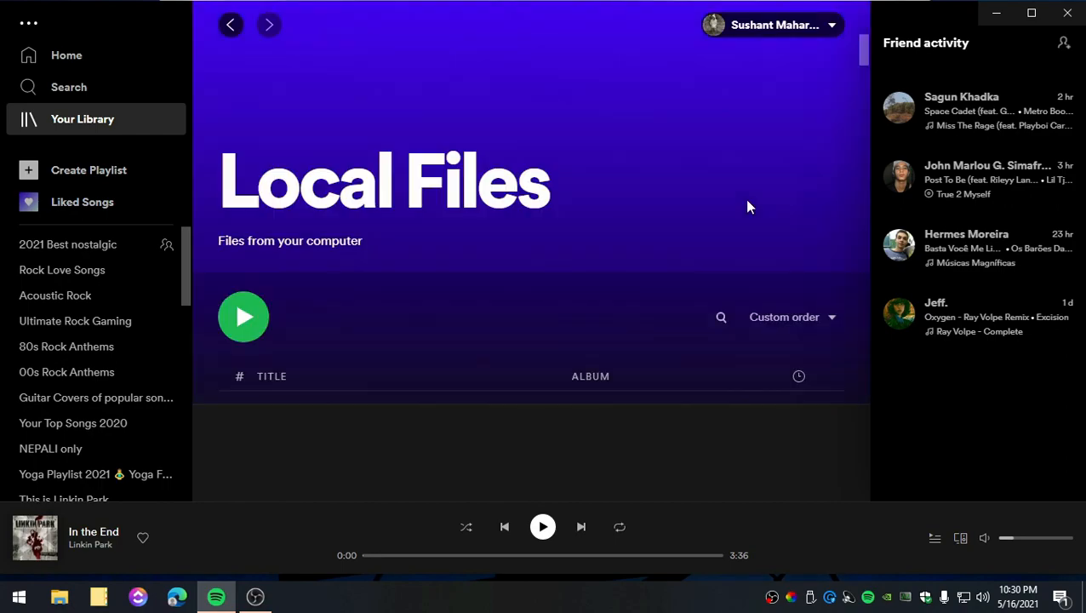
{"action": "scroll", "scroll_direction": "down", "scroll_amount": 3}
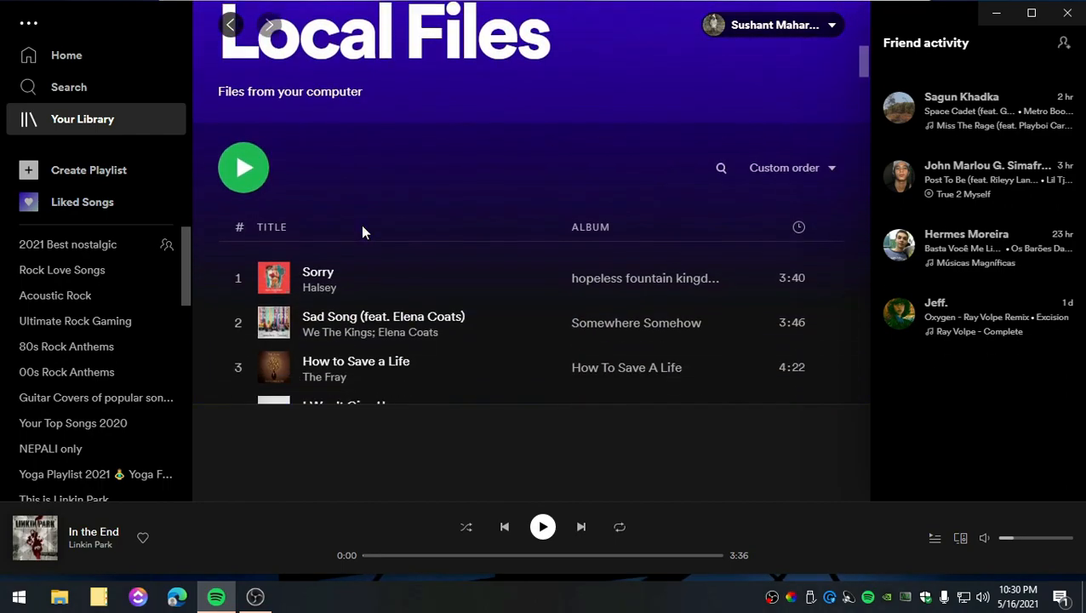
{"action": "scroll", "scroll_direction": "down", "scroll_amount": 3}
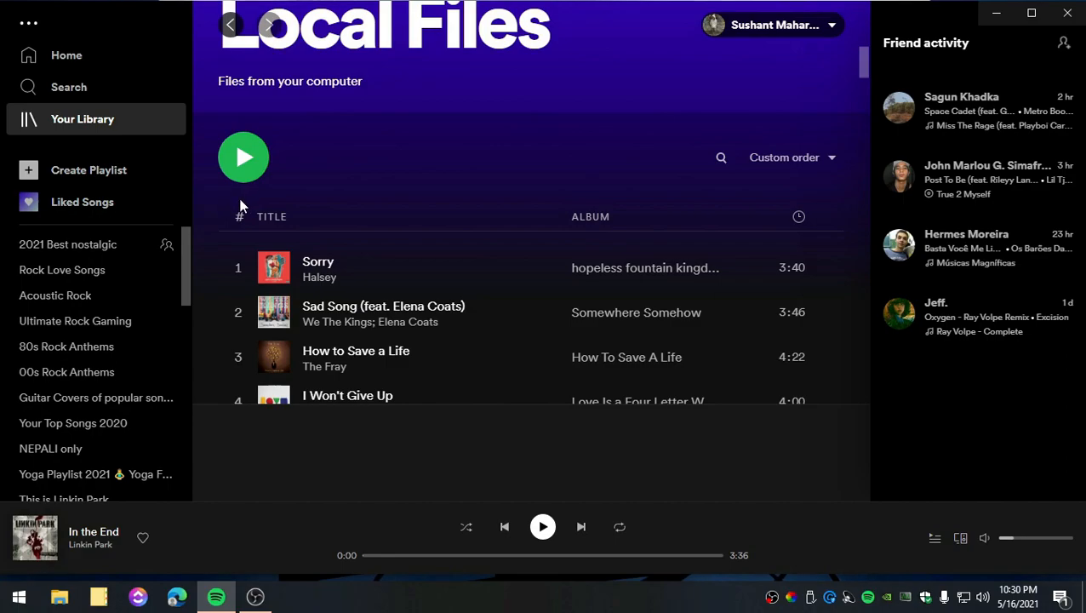
{"action": "mouse_move", "coordinate": [348, 216]}
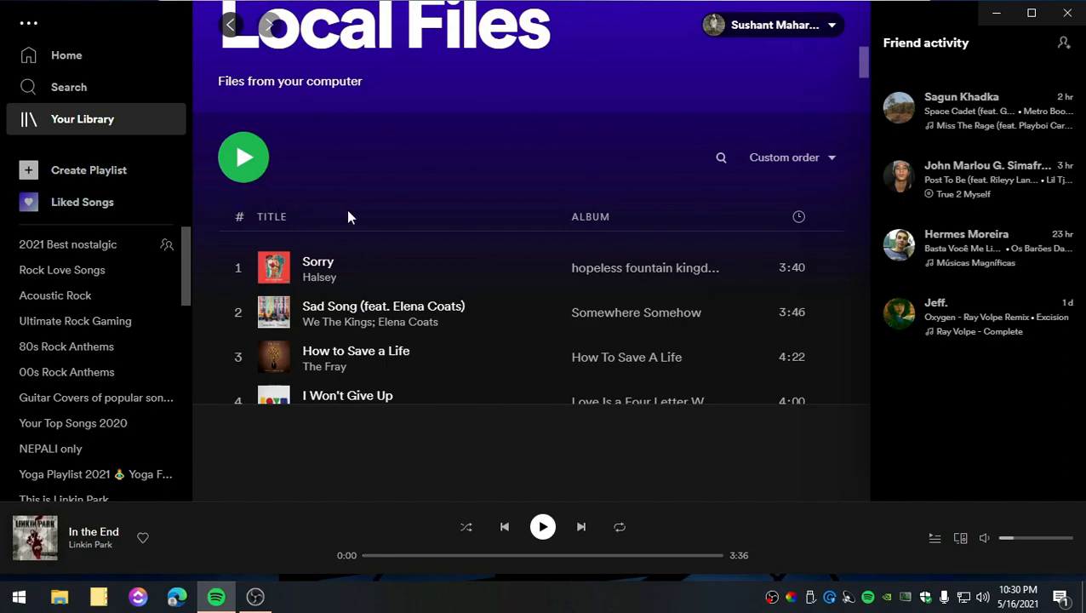